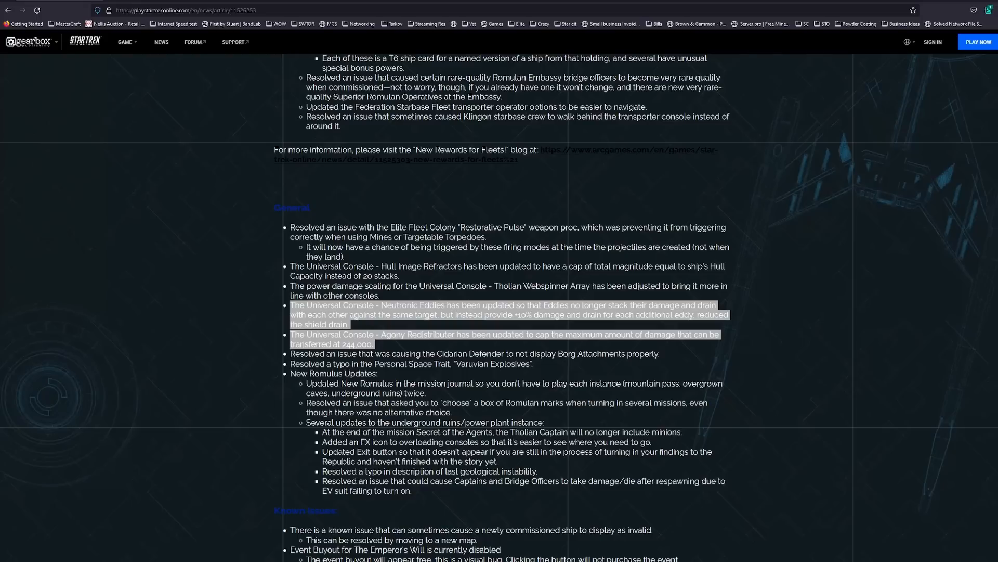
pyautogui.moveTo(943, 482)
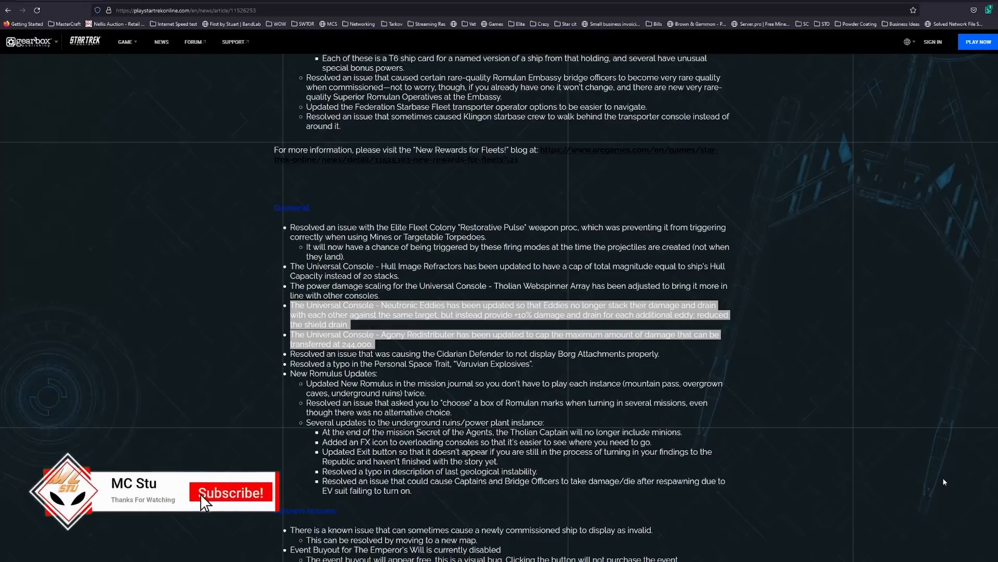
pyautogui.moveTo(270, 518)
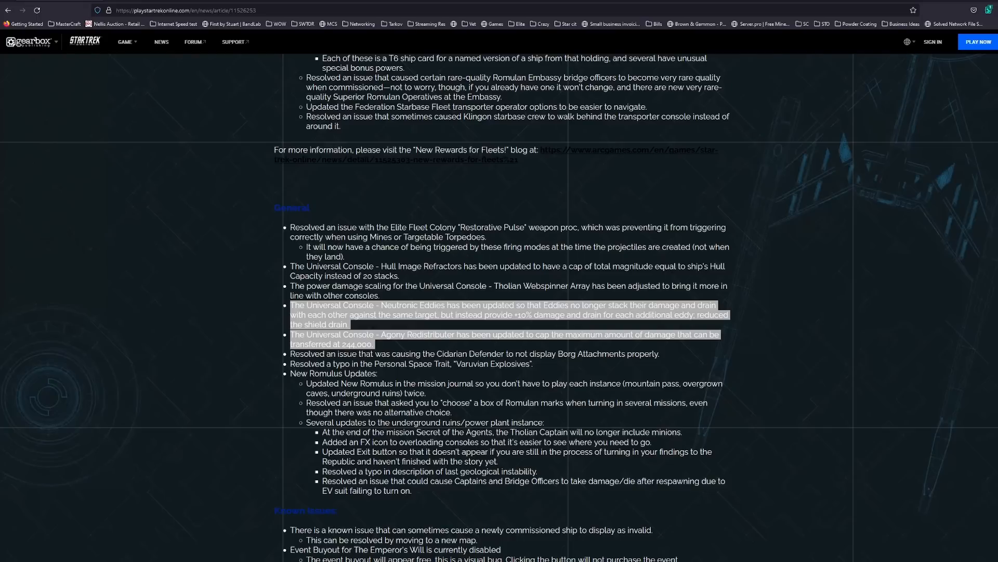
pyautogui.moveTo(827, 402)
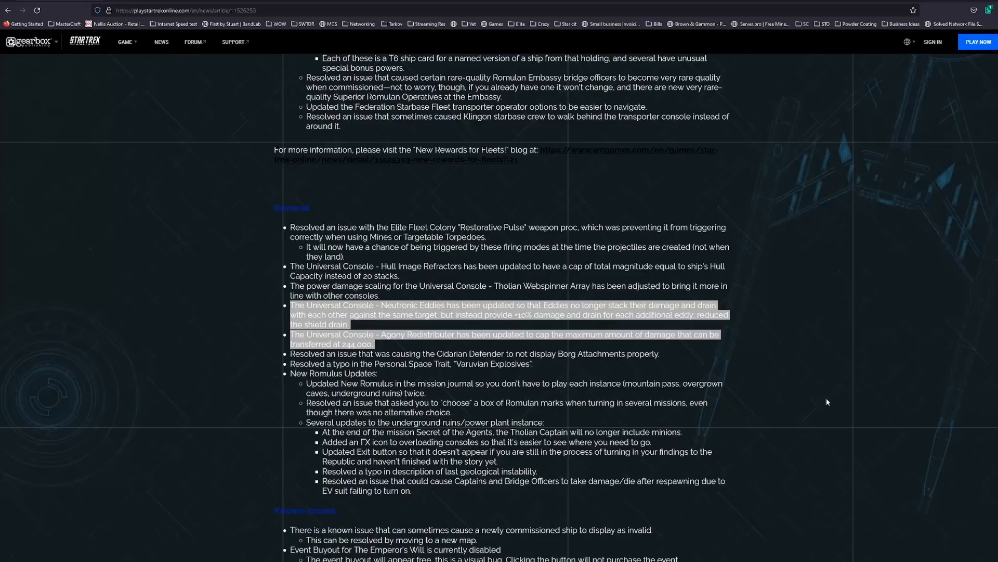
pyautogui.moveTo(821, 405)
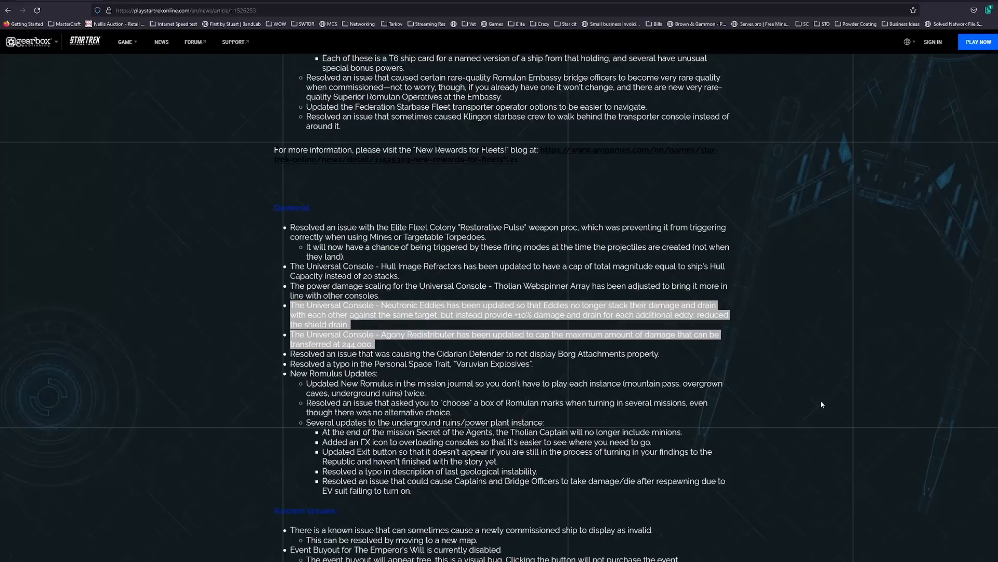
pyautogui.moveTo(904, 322)
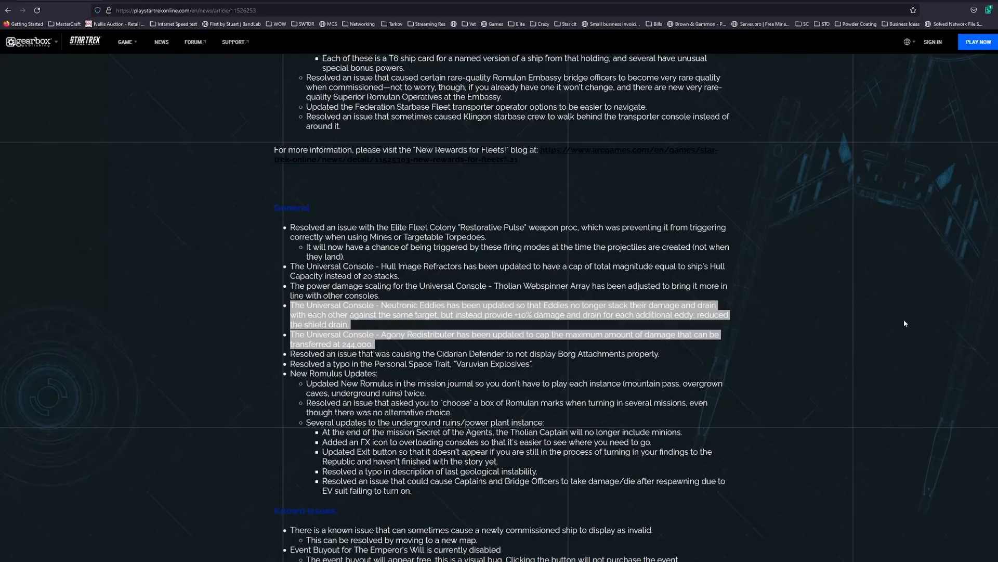
pyautogui.moveTo(724, 450)
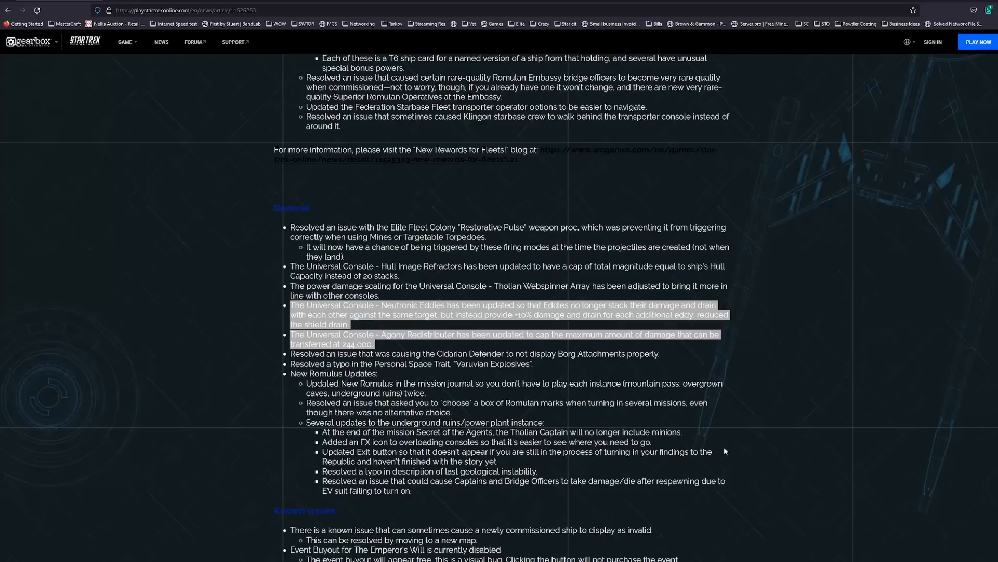